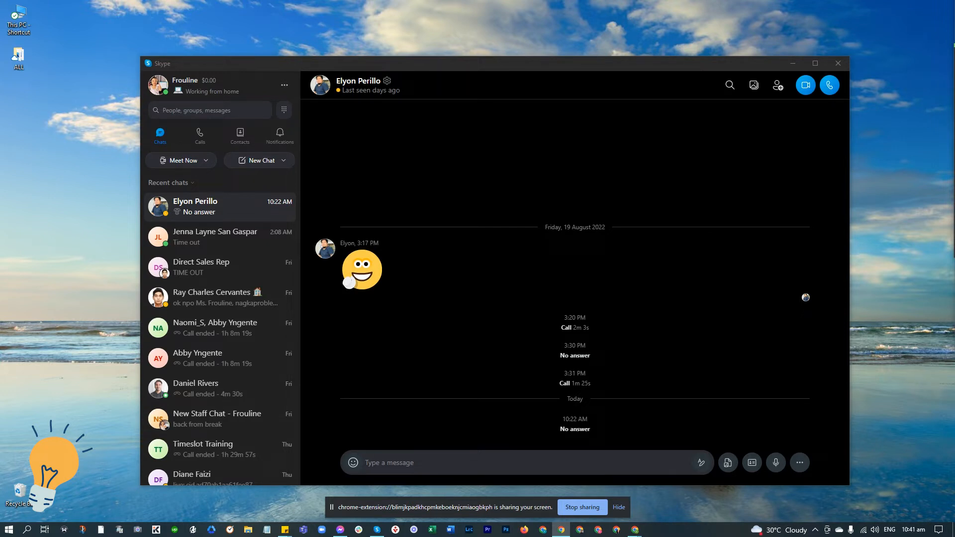
mouse_move(516, 140)
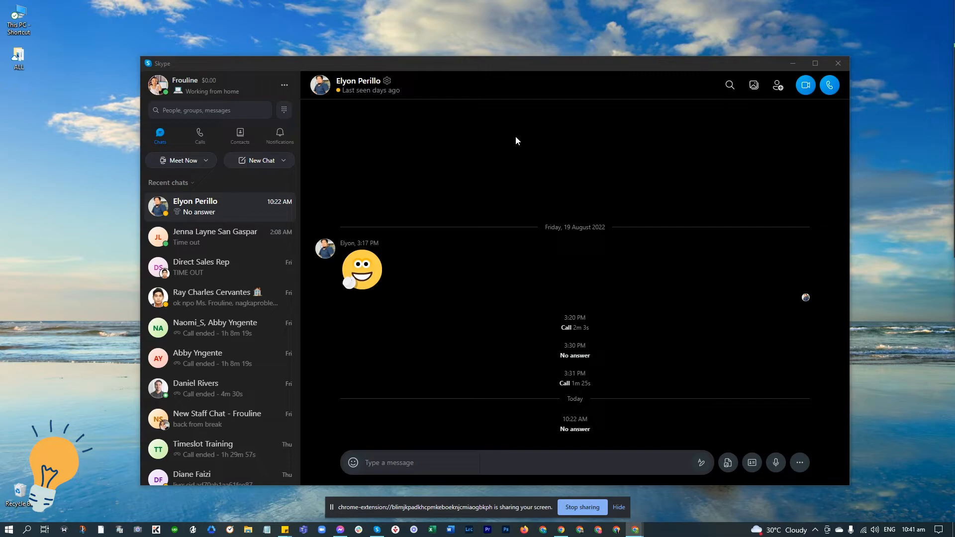
mouse_move(497, 147)
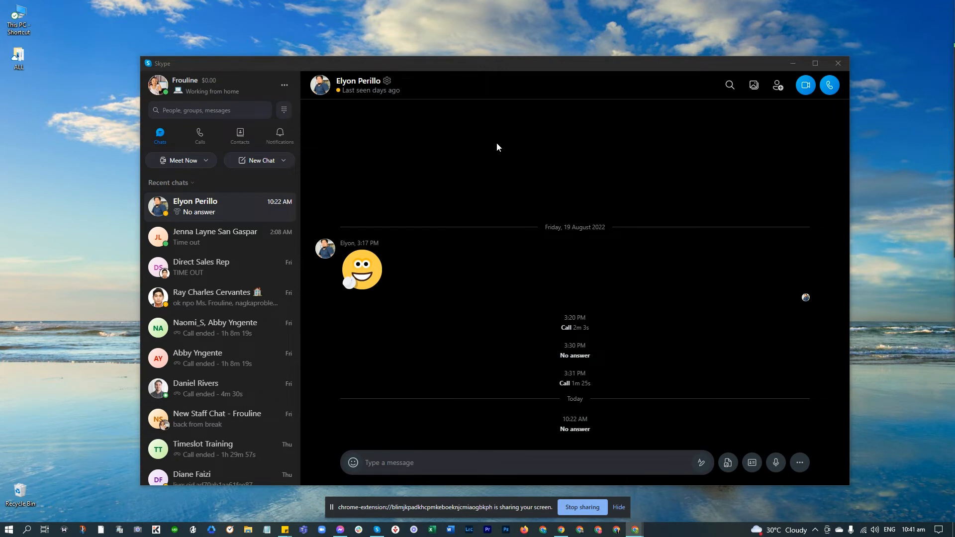
Reach the Profile picture page via Settings > Account & Profile and show the photo options
click(283, 85)
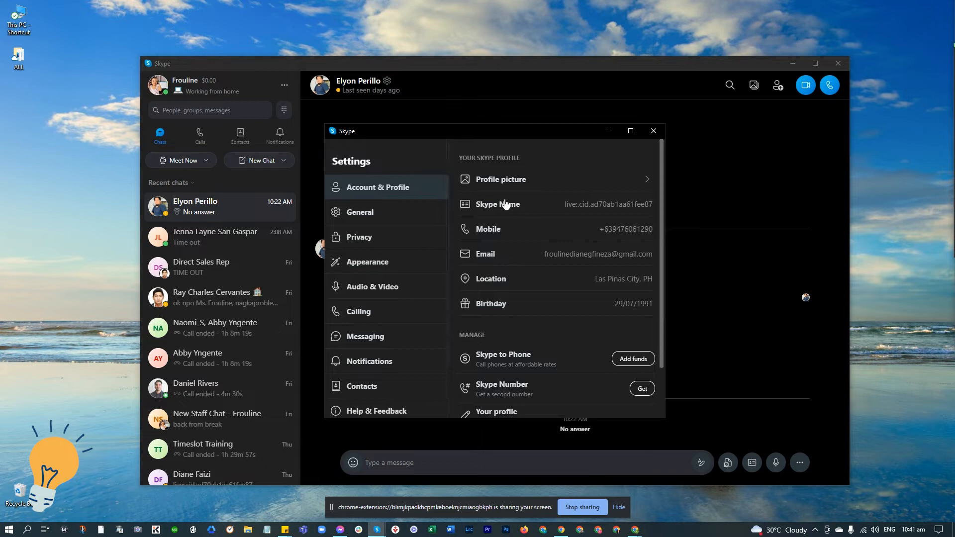
mouse_move(515, 181)
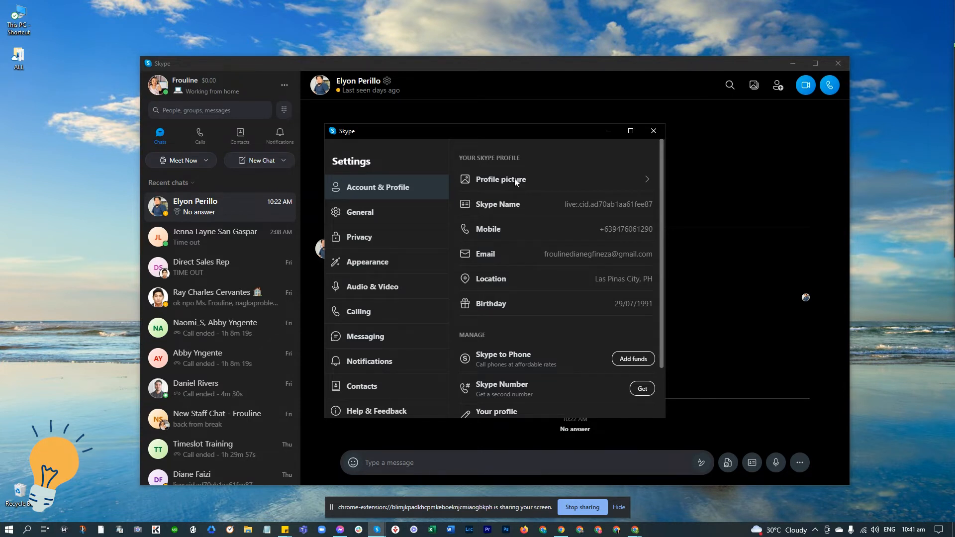
click(500, 179)
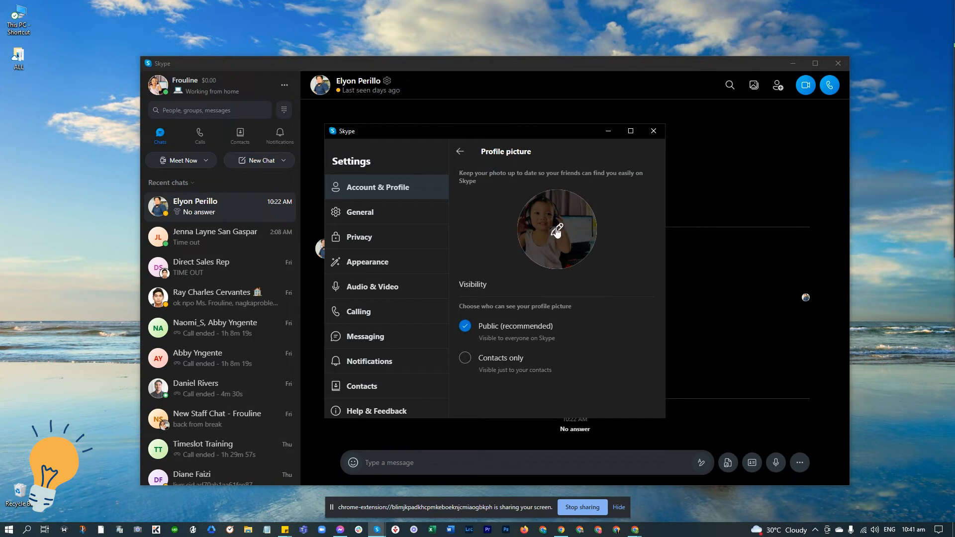
click(555, 229)
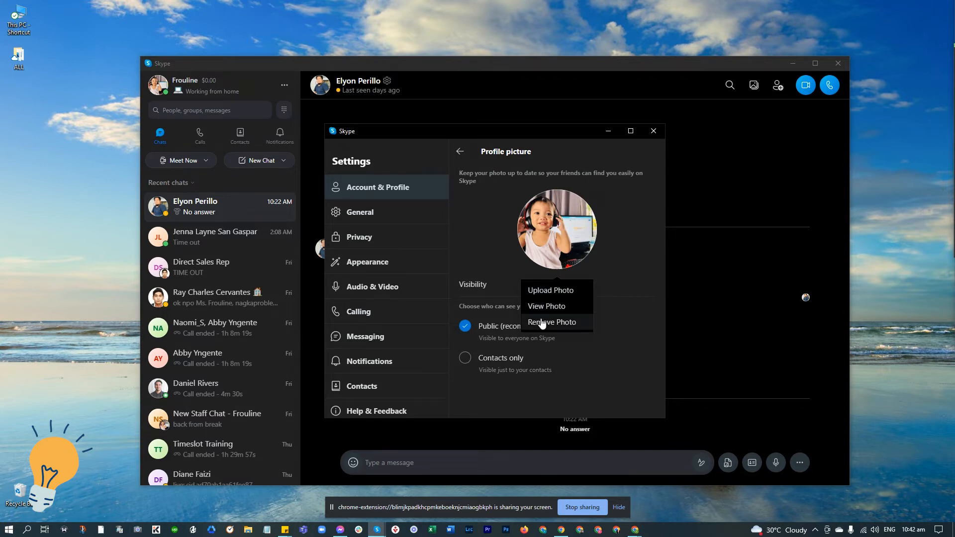
mouse_move(550, 290)
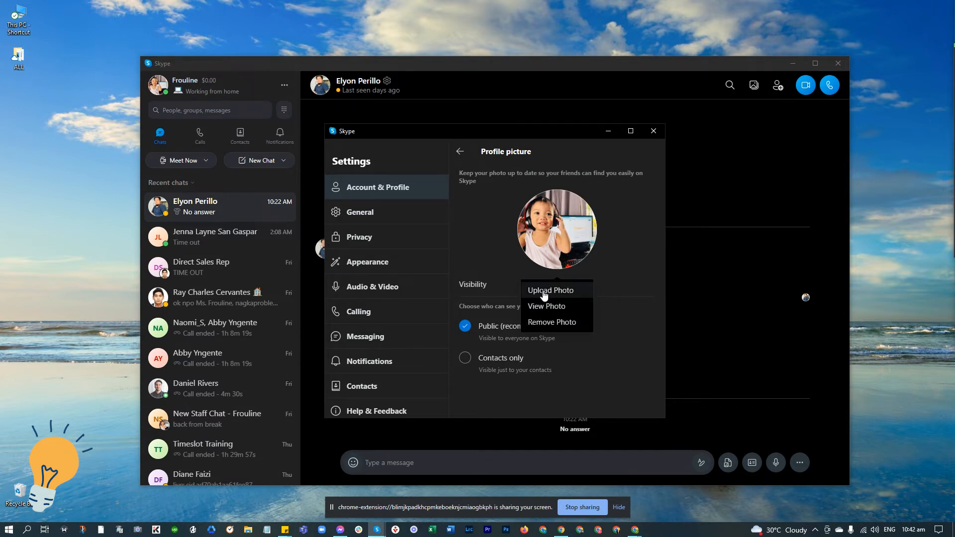
Upload photo_8-1x1_4-2x2 from the Open dialog as the new profile picture
click(550, 290)
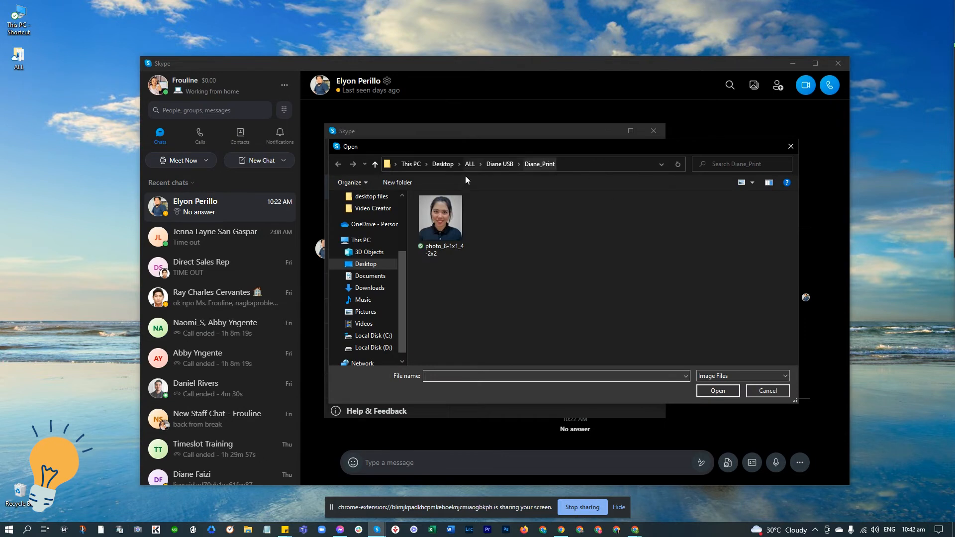
click(440, 216)
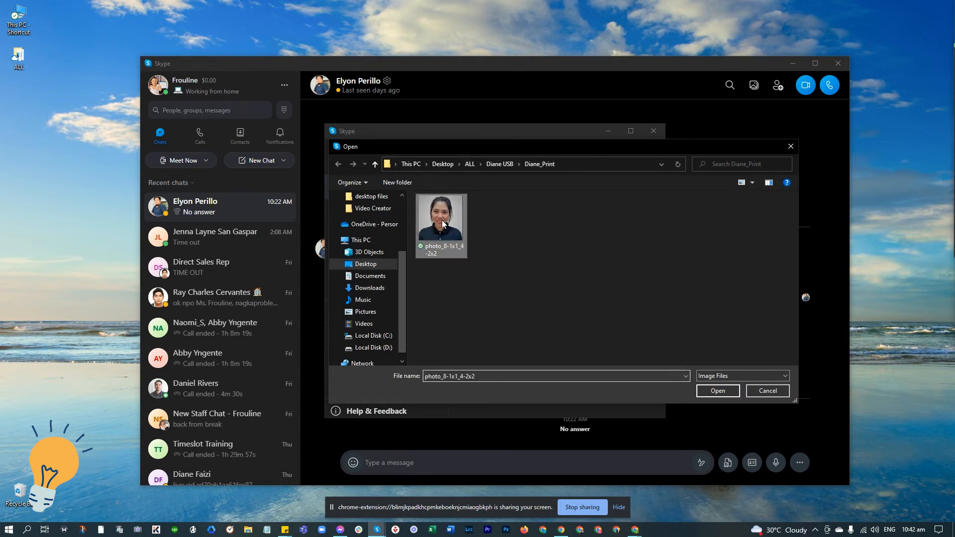
mouse_move(689, 338)
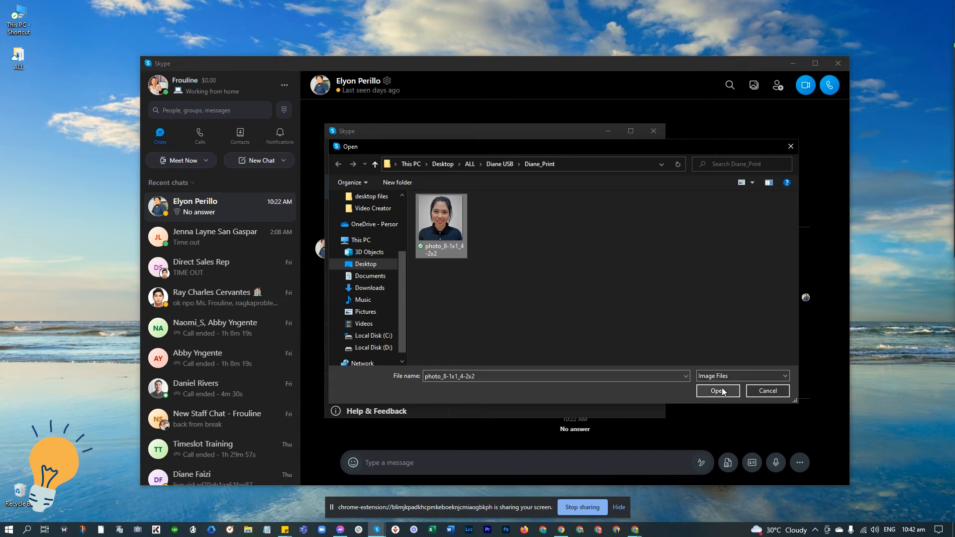
click(717, 390)
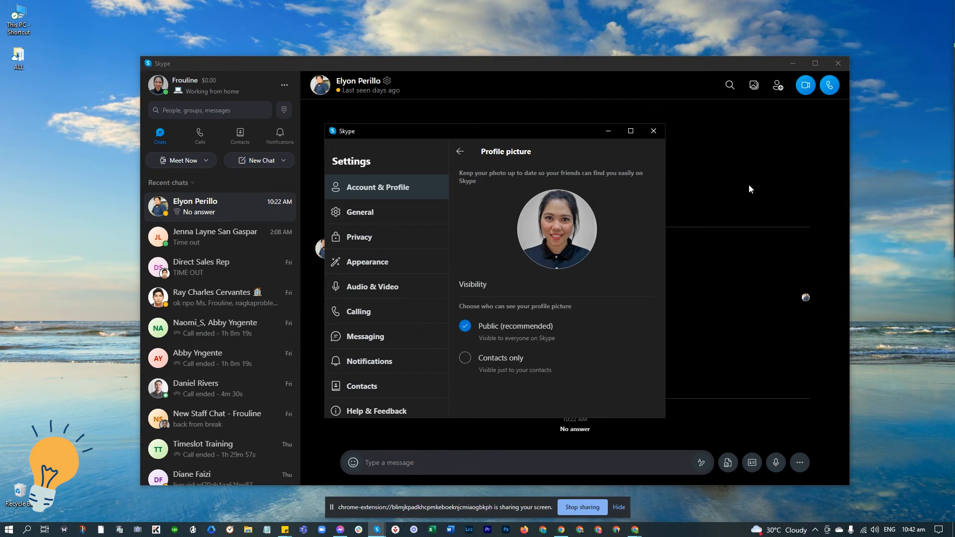
mouse_move(731, 197)
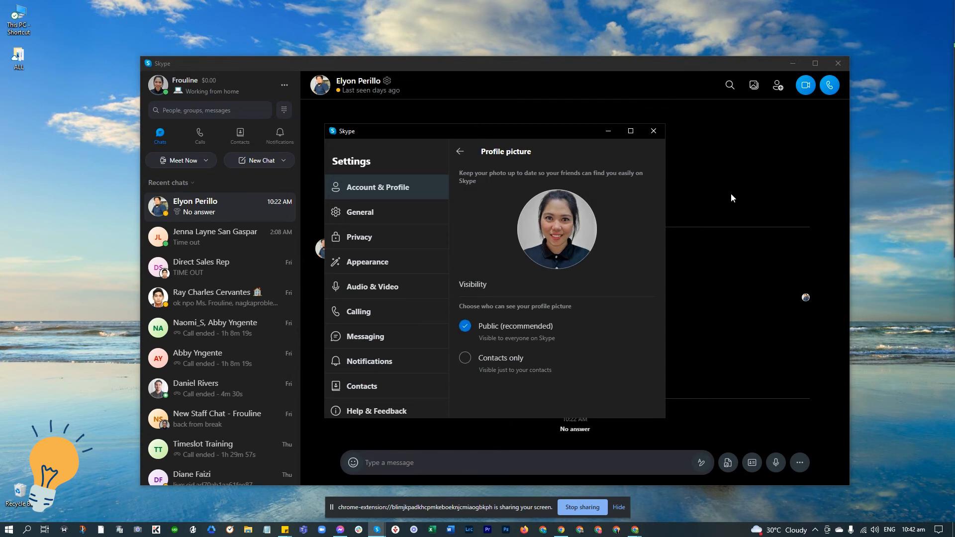
mouse_move(658, 142)
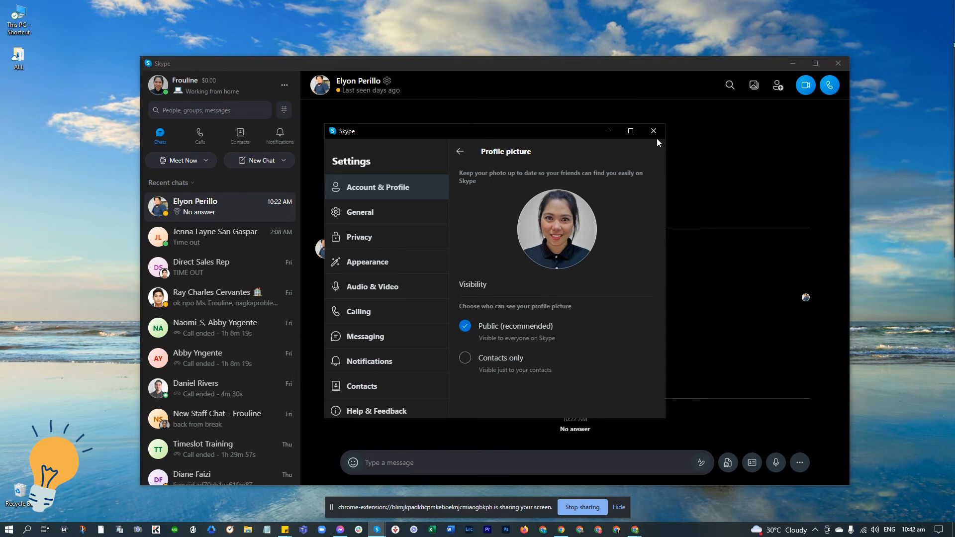
mouse_move(653, 131)
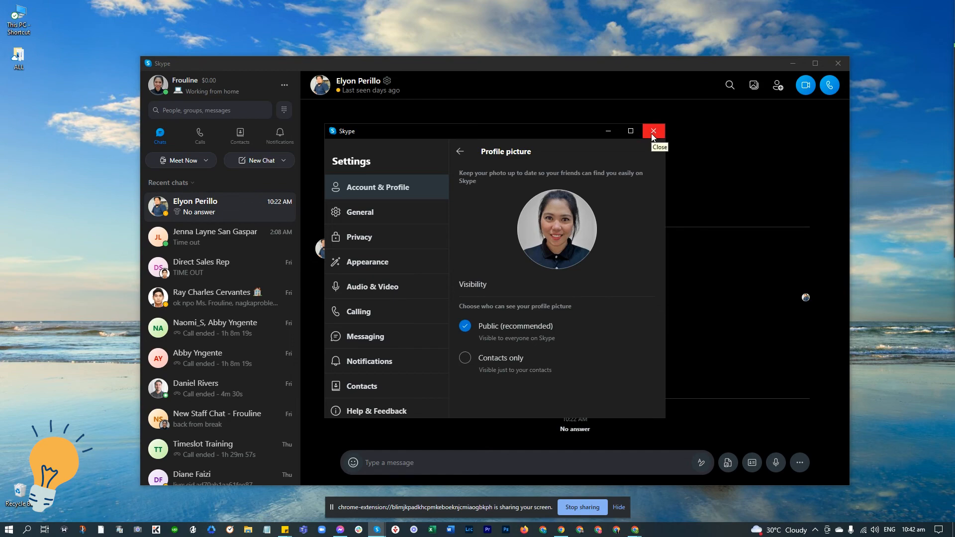